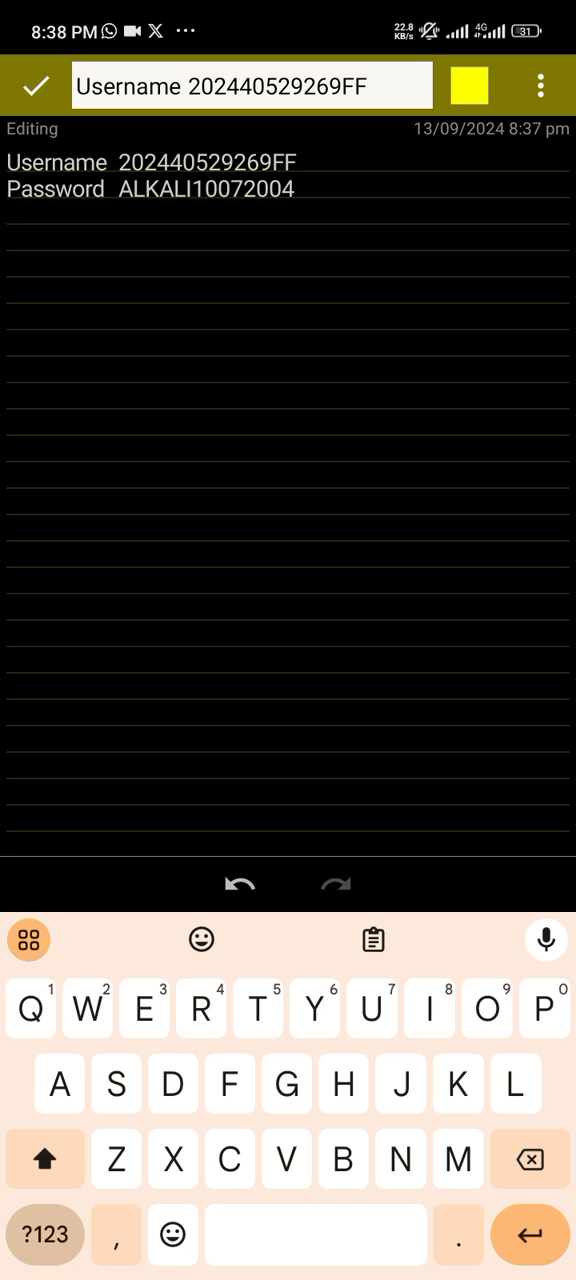
double_click(208, 162)
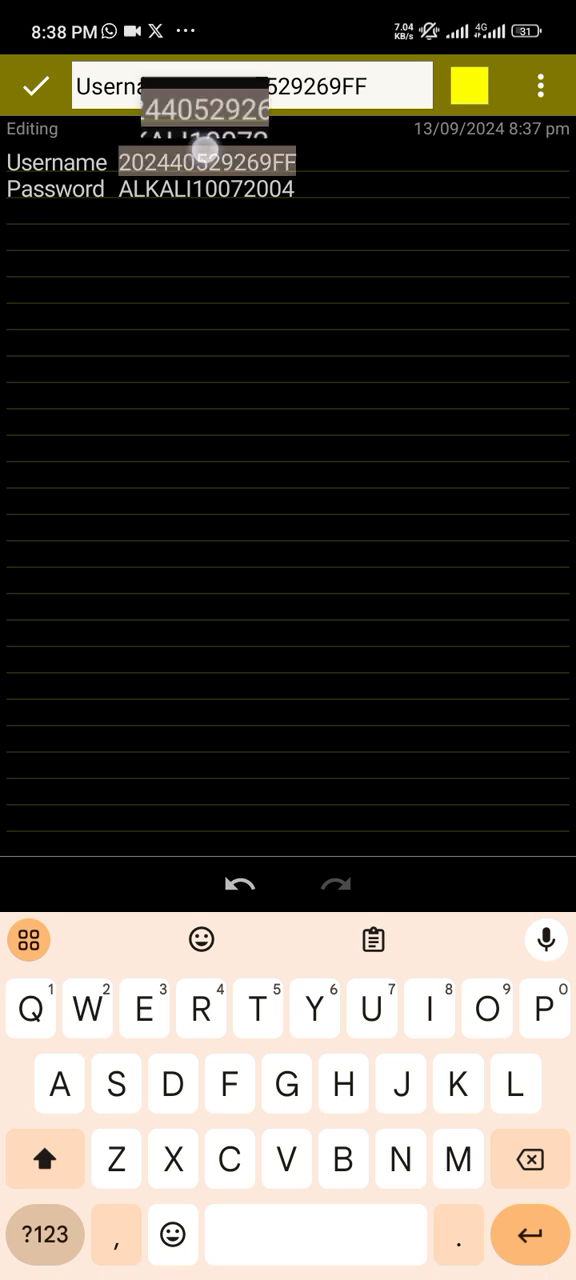
left_click(204, 160)
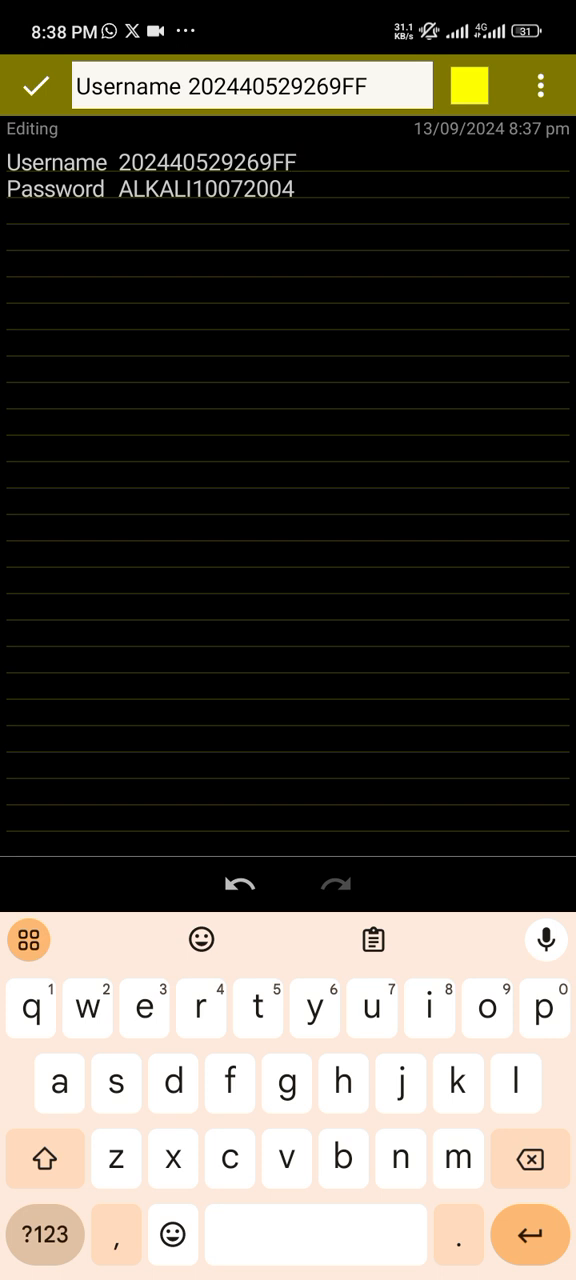
left_click(294, 188)
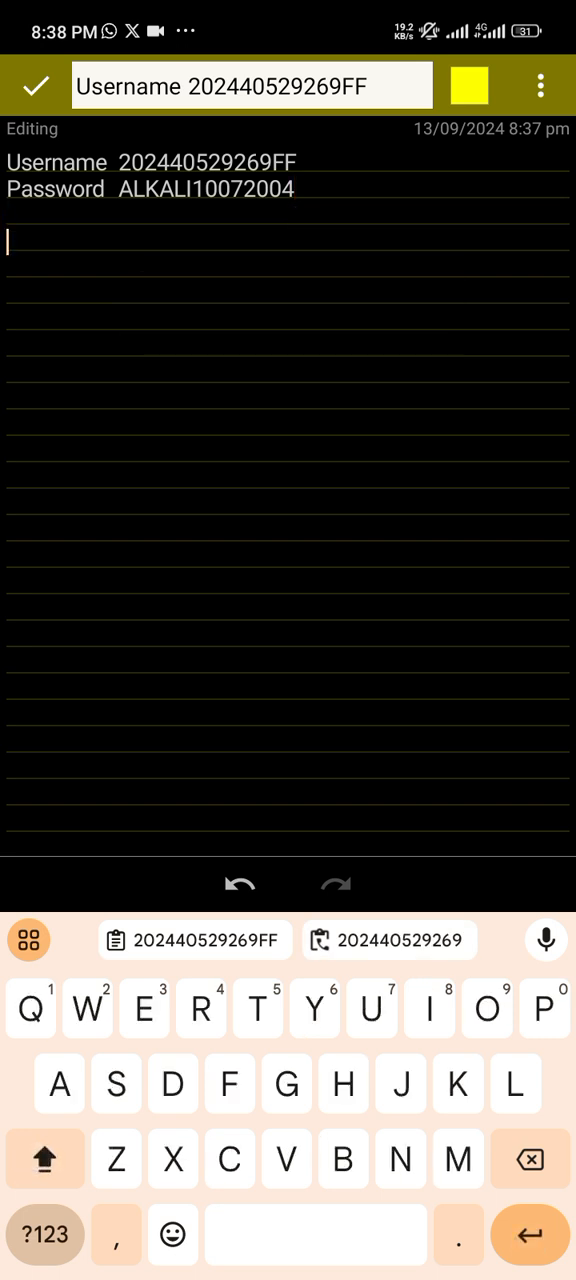
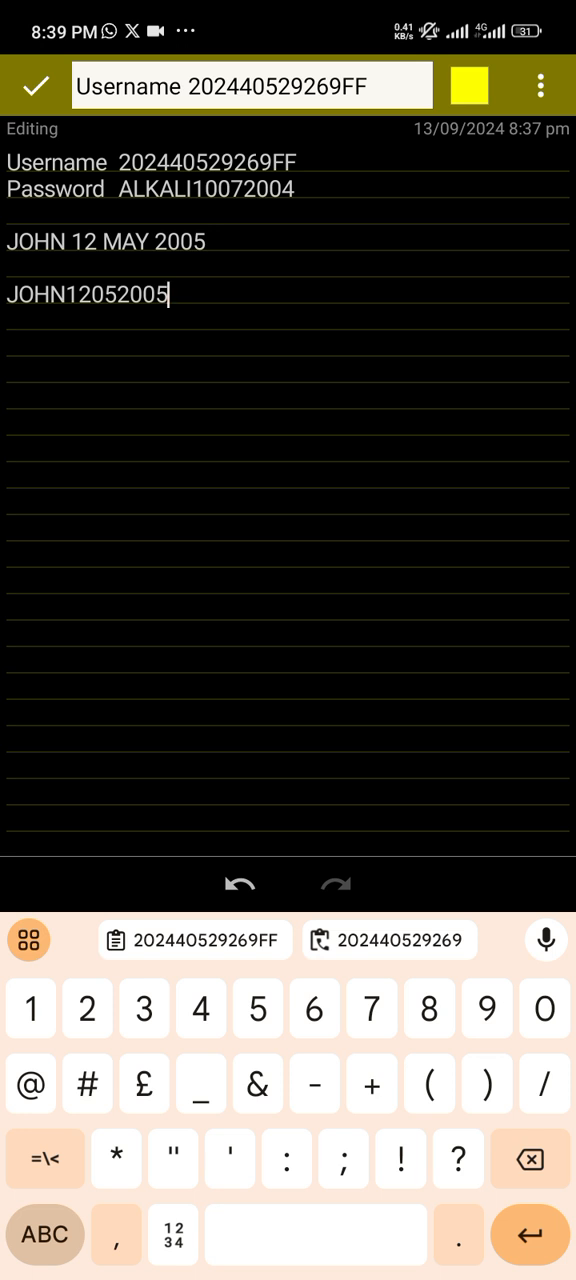
Add the line JOHN 12 MAY 2005 to the note and begin another line with JOHN
double_click(206, 160)
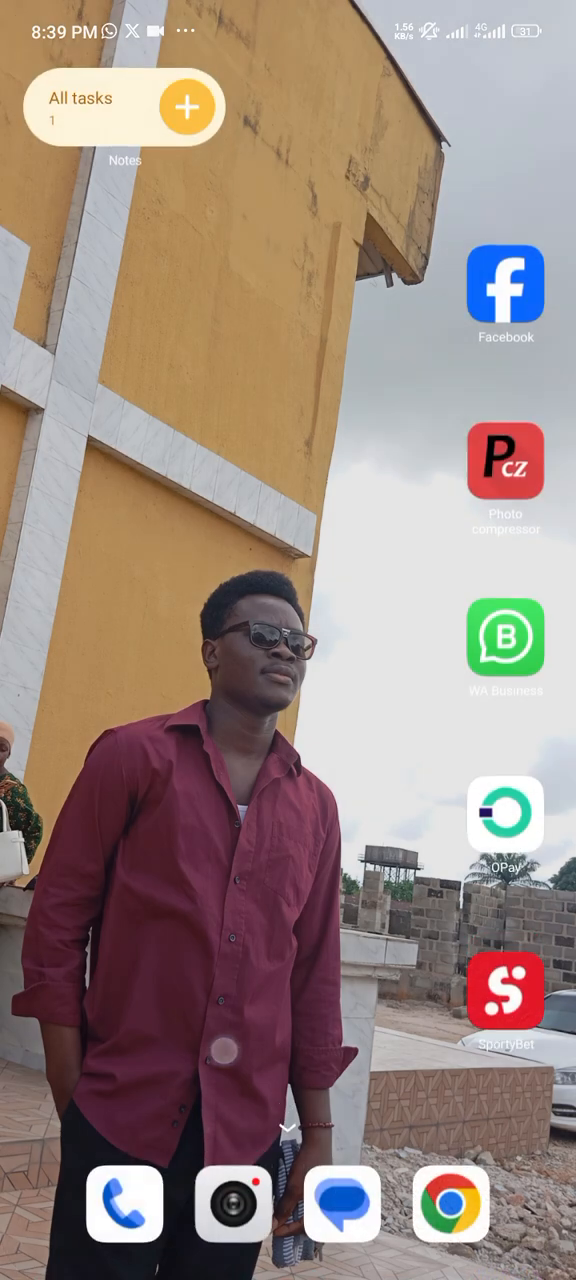
Reach the portal login page in Chrome, declining form resubmission, ready to edit the username
type("no")
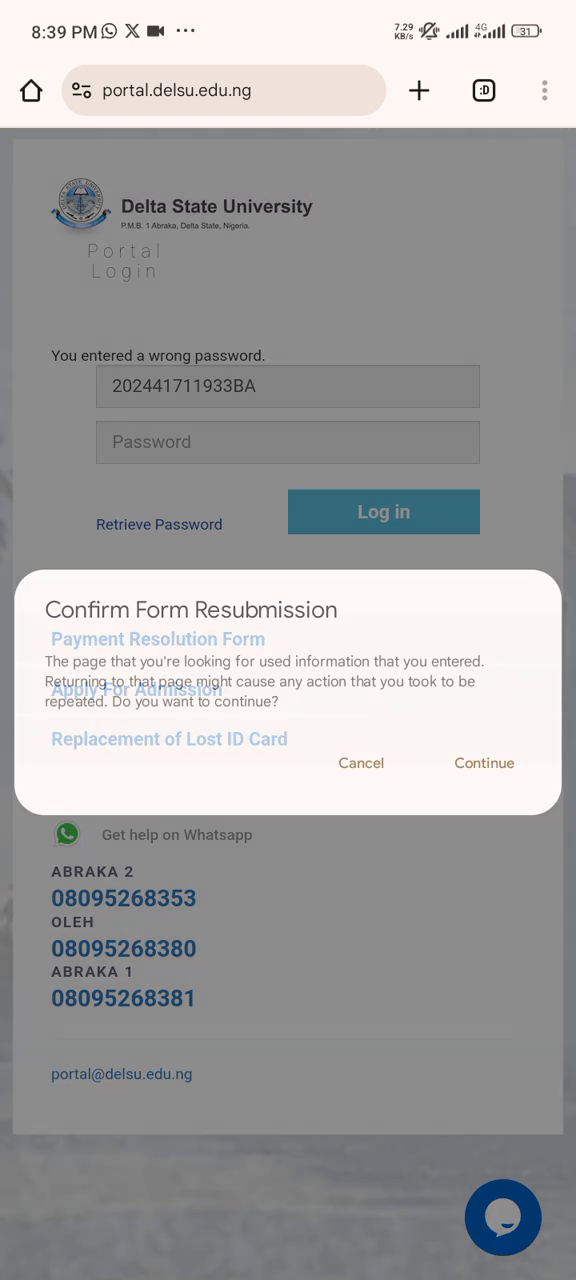
left_click(360, 764)
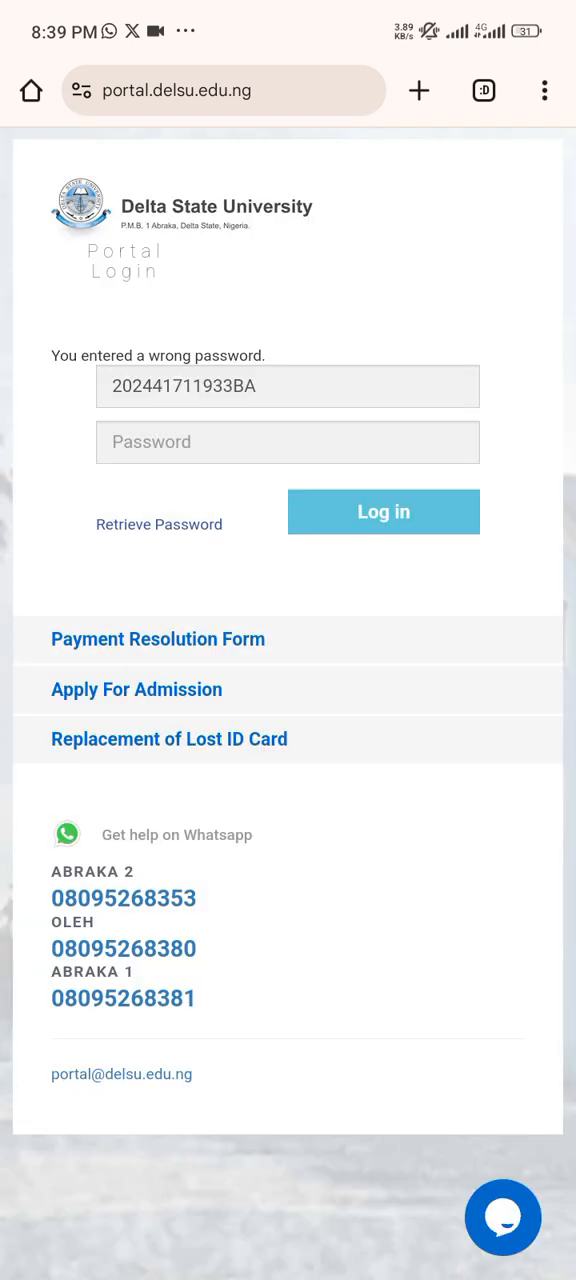
left_click(288, 386)
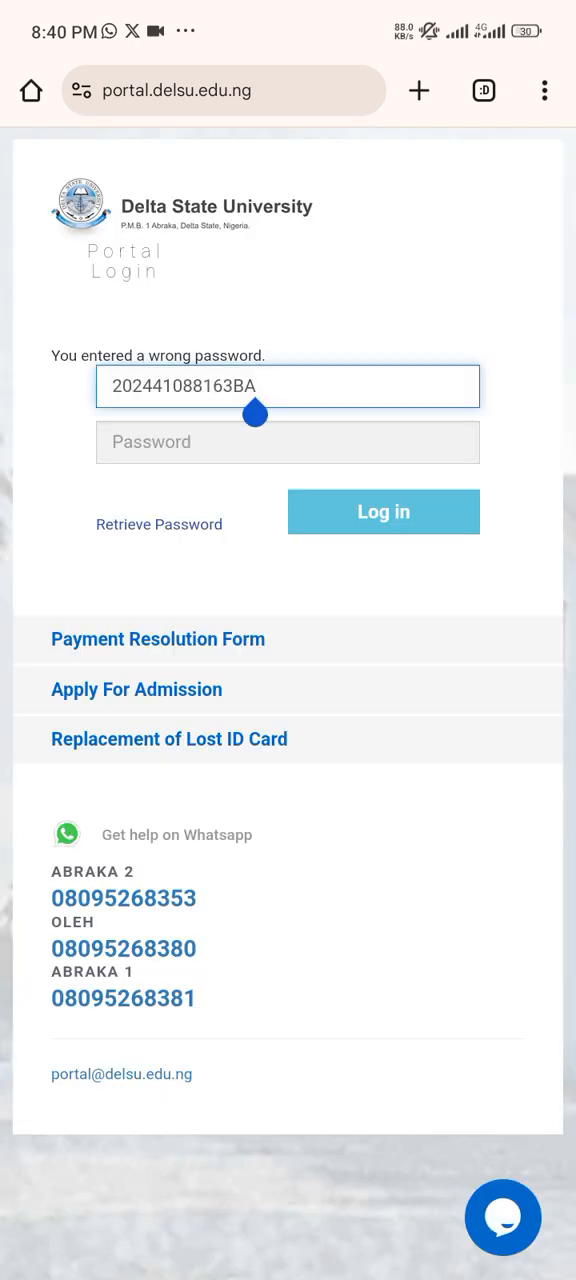
left_click(288, 442)
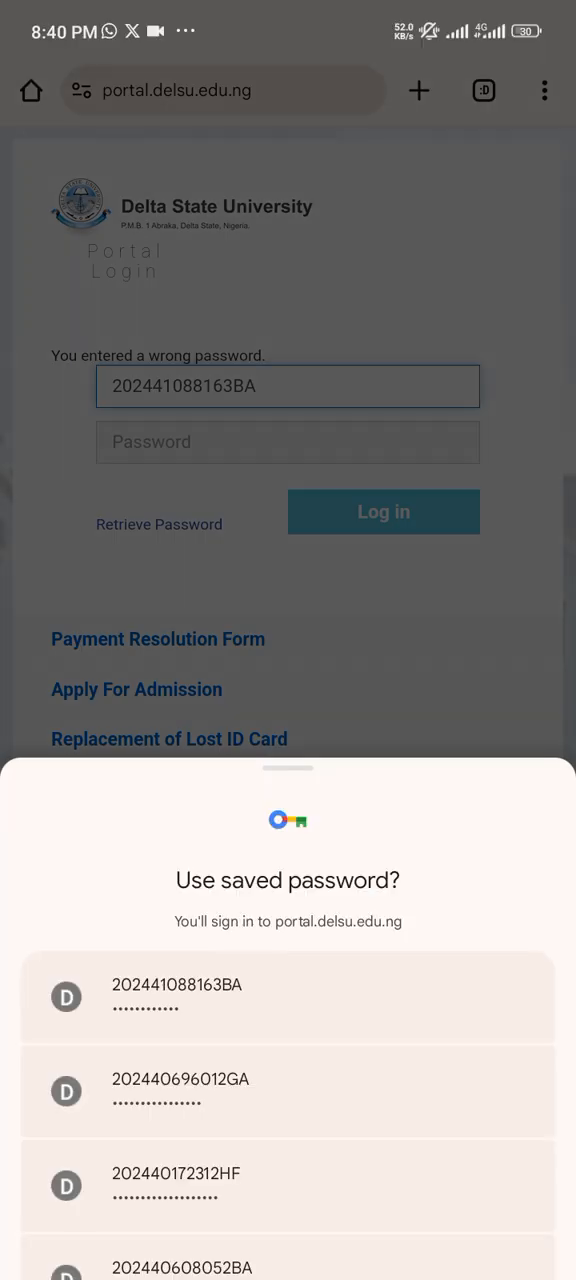
left_click(288, 996)
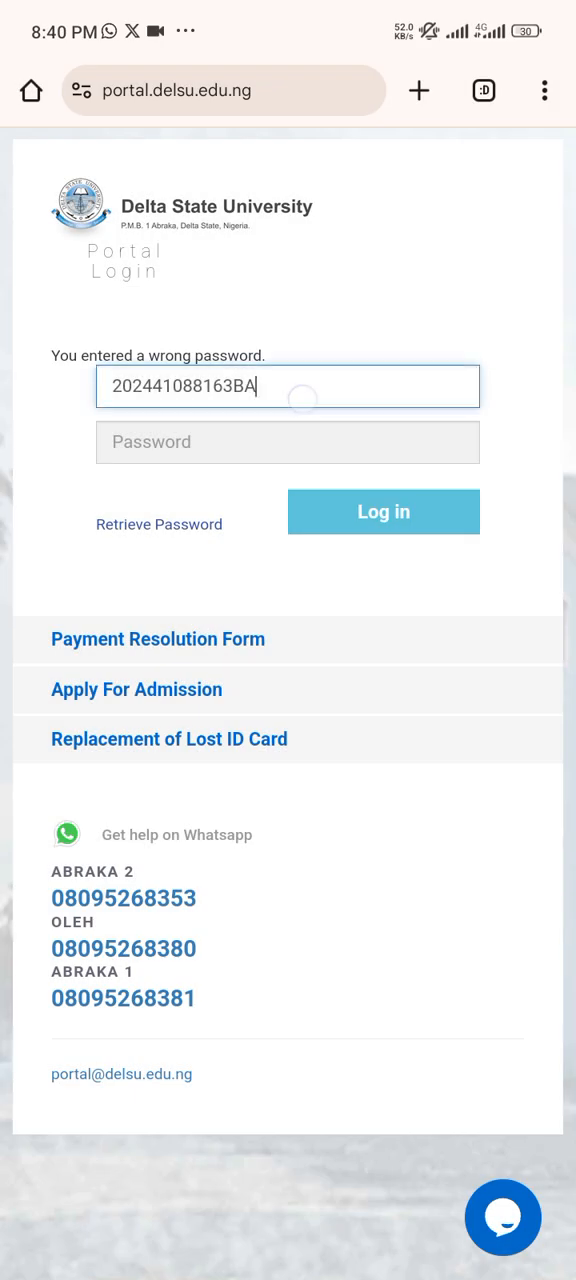
left_click(288, 386)
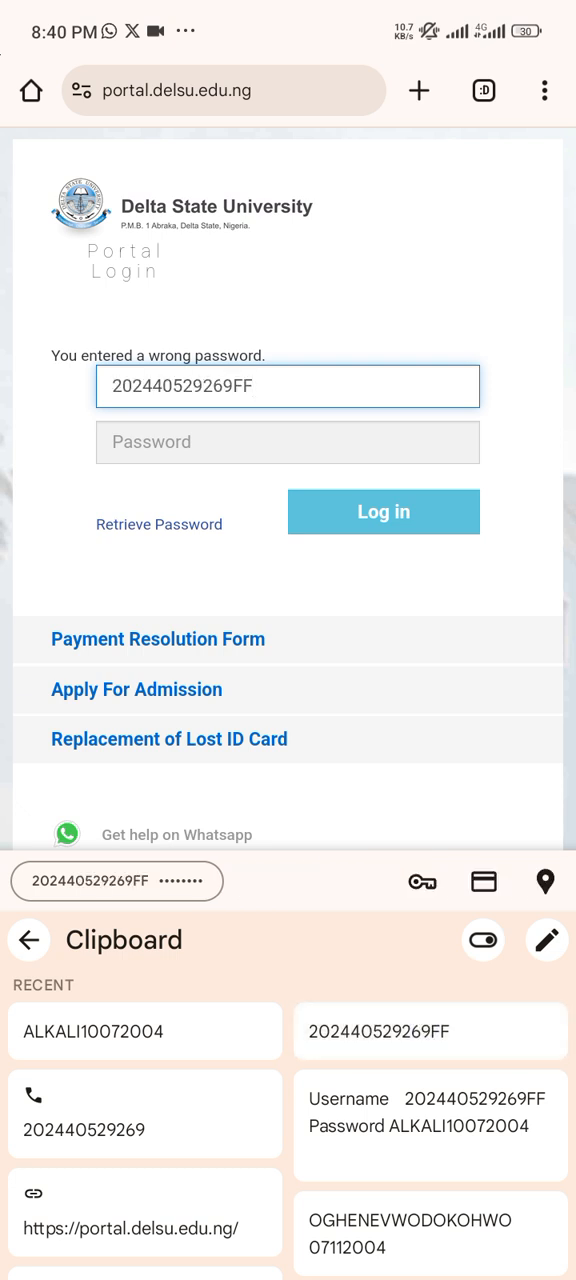
left_click(288, 442)
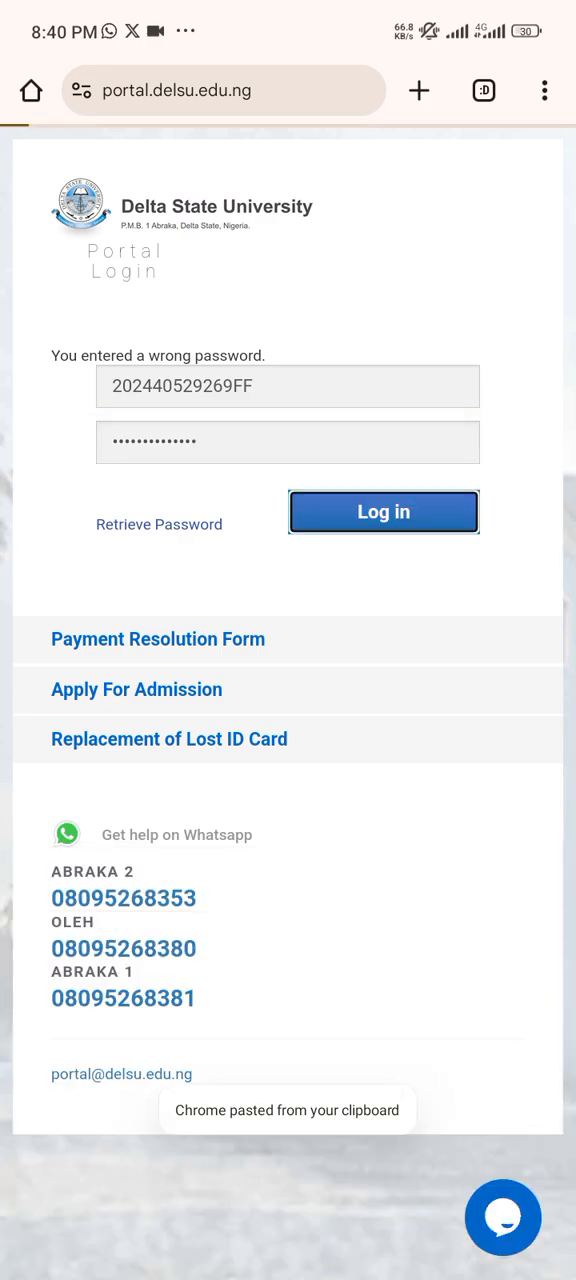
Log in and review the application status Completed and post-application instructions
left_click(384, 512)
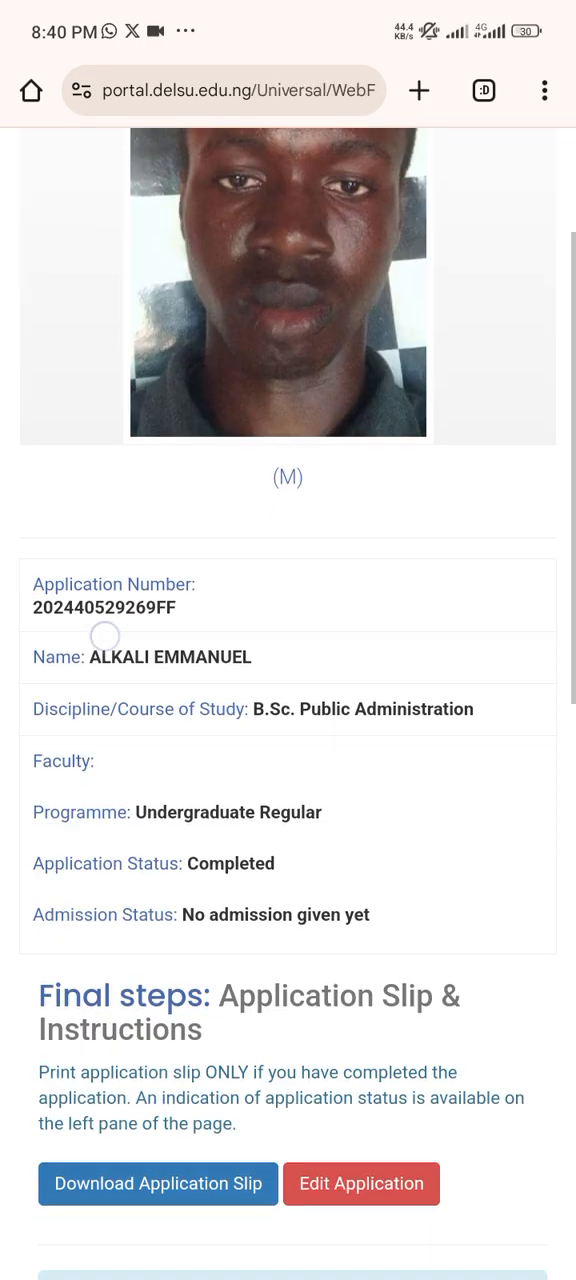
scroll("down", 3)
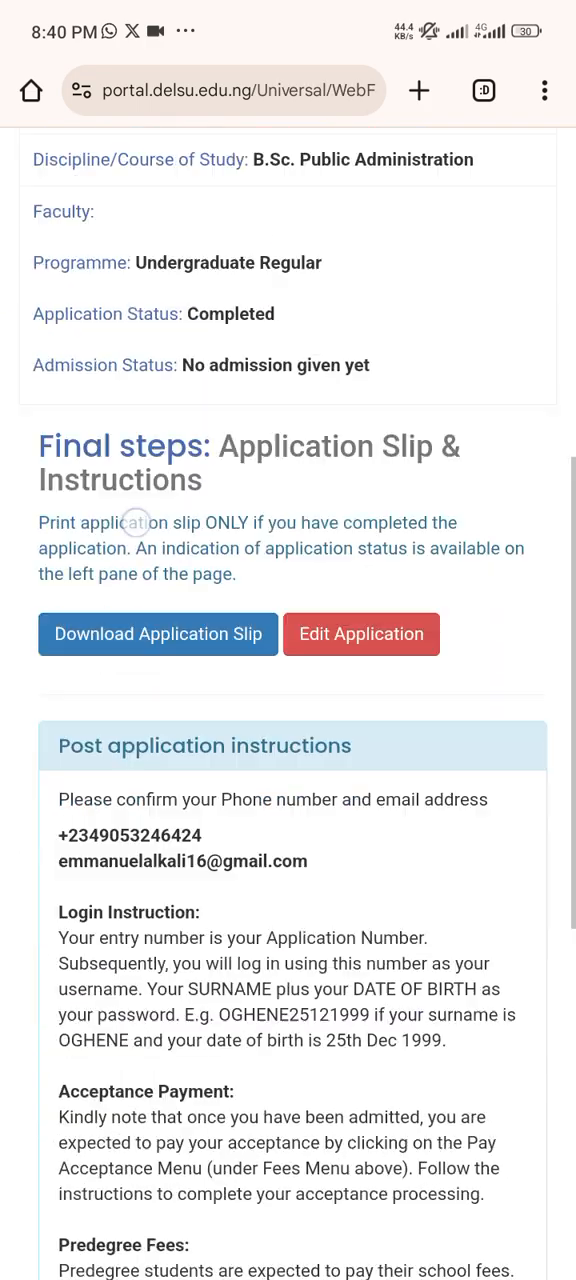
scroll("down", 3)
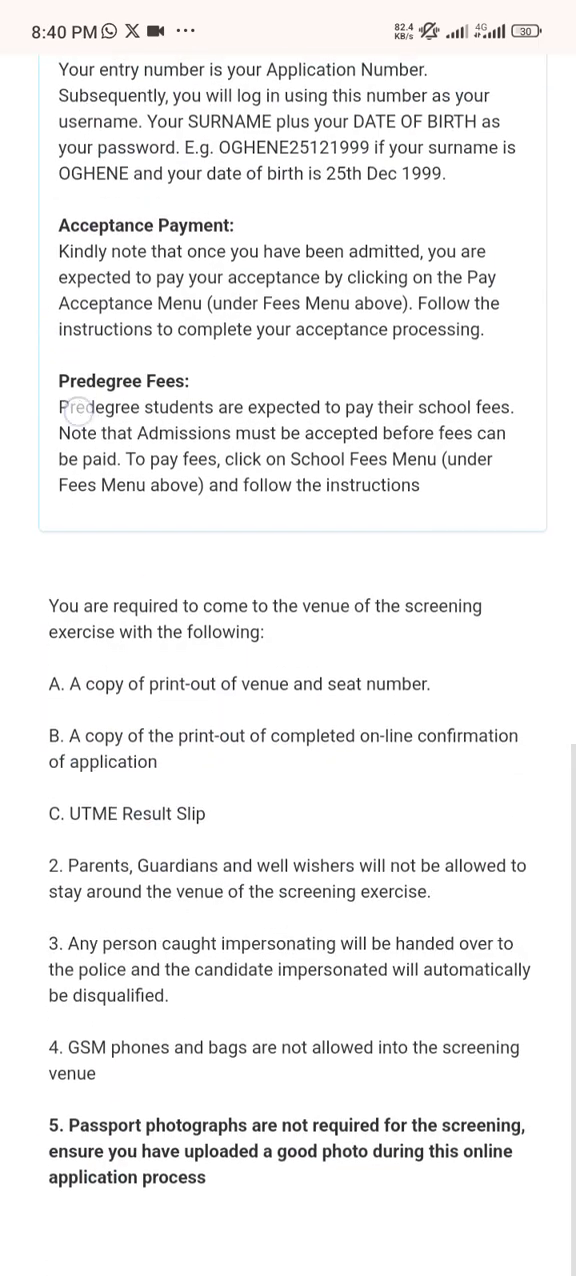